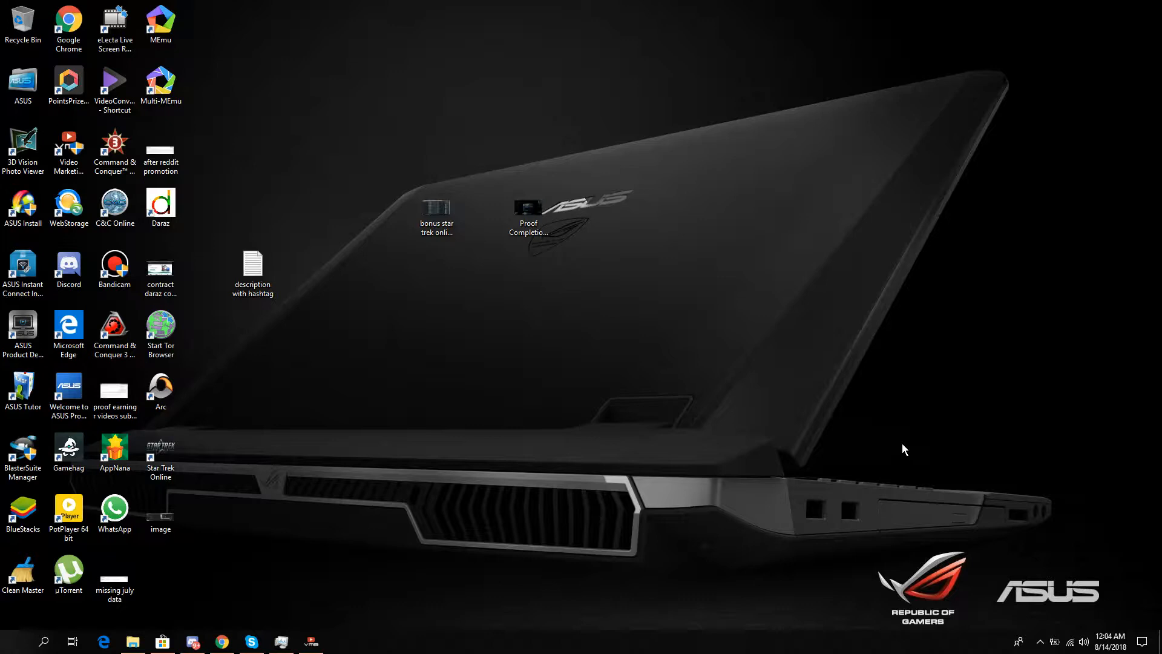
{"action": "mouse_move", "coordinate": [488, 527]}
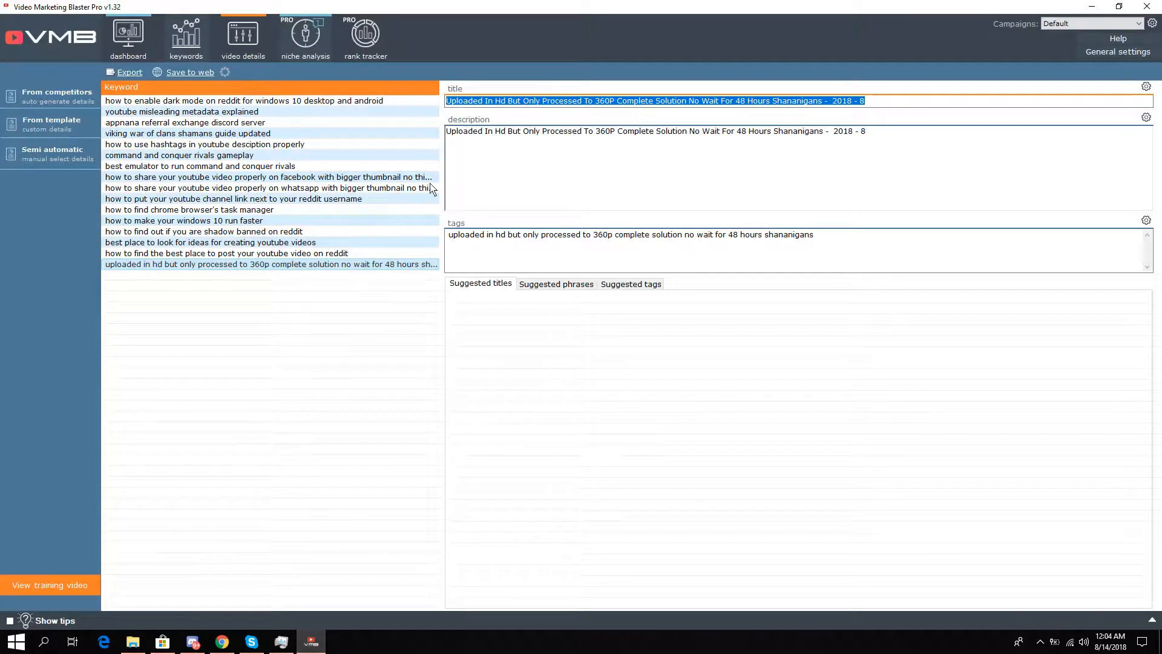
{"action": "mouse_move", "coordinate": [517, 144]}
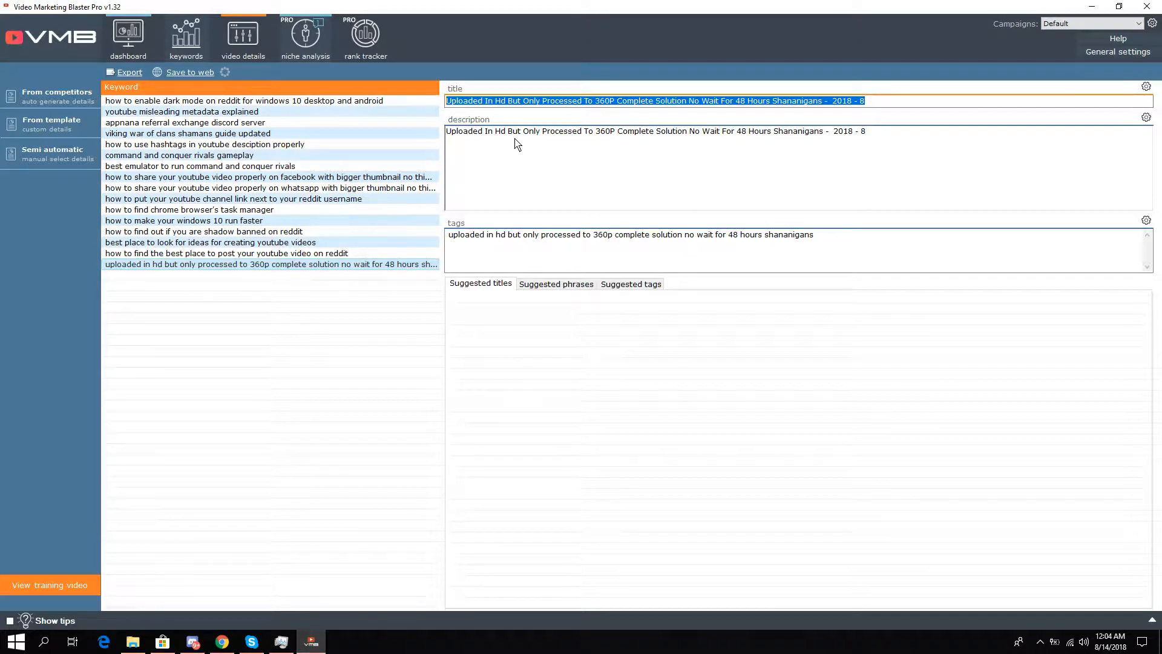
{"action": "mouse_move", "coordinate": [886, 52]}
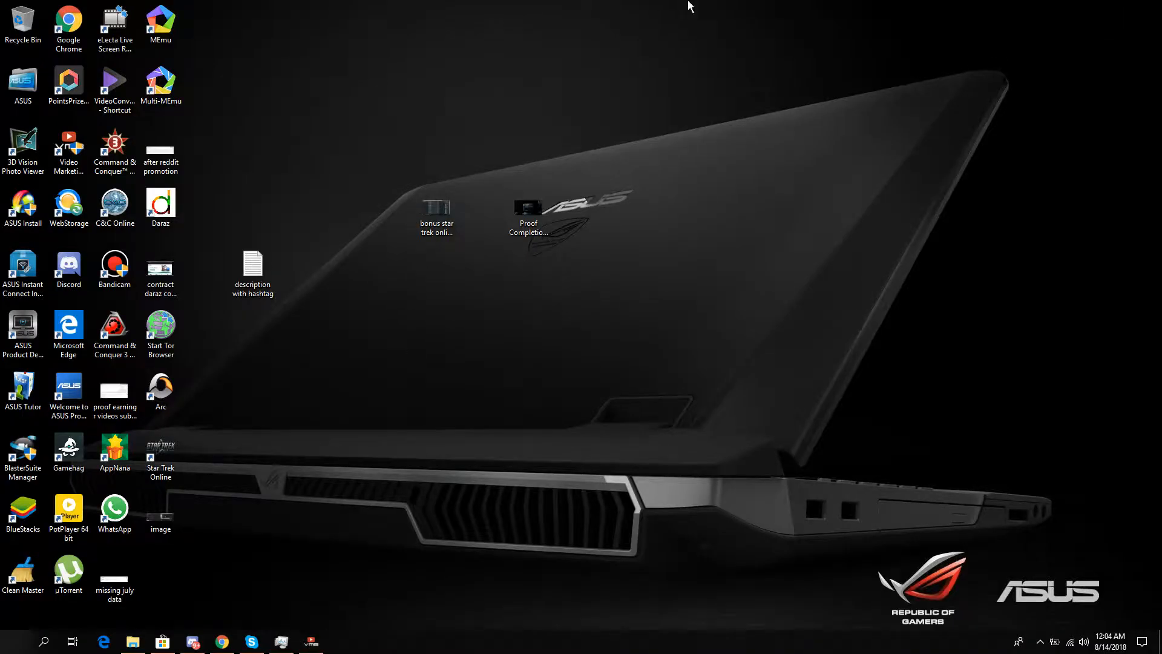
Bring Chrome forward and switch to the My Drive - Google Drive page
{"action": "left_click", "coordinate": [528, 209]}
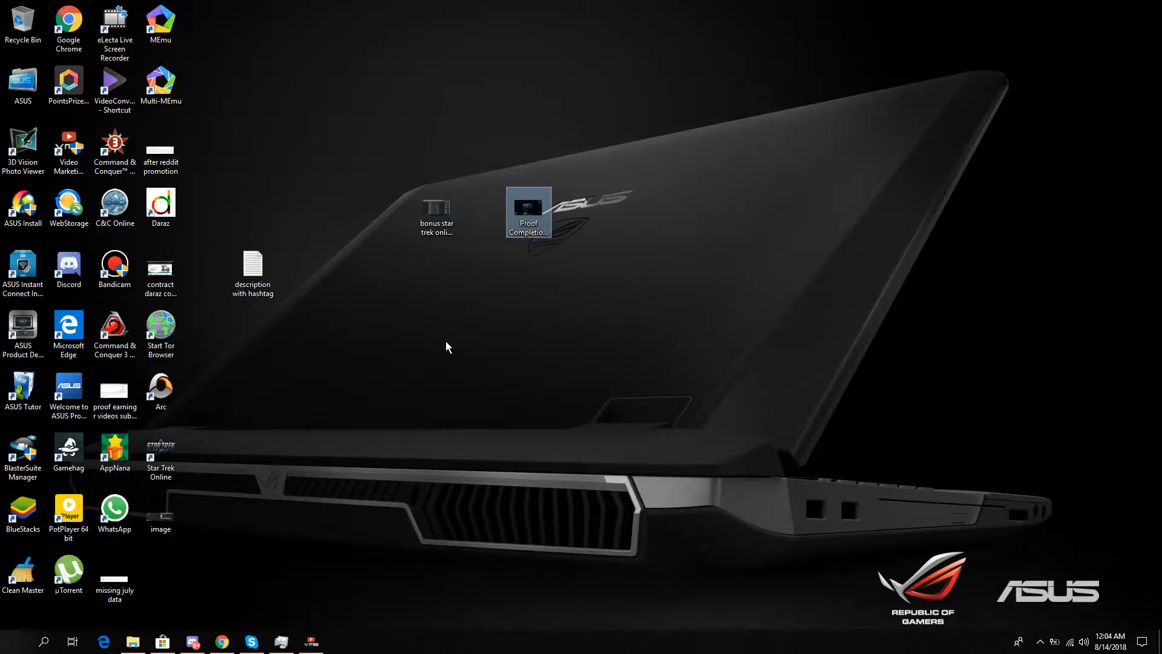
{"action": "mouse_move", "coordinate": [216, 629]}
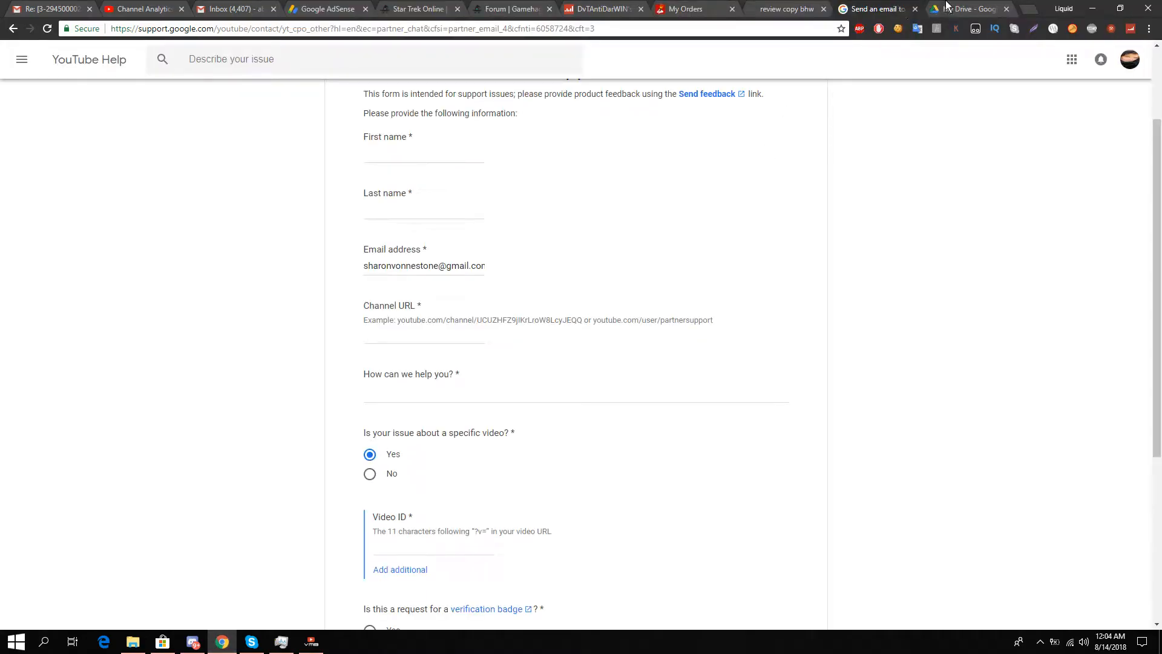
{"action": "left_click", "coordinate": [967, 8]}
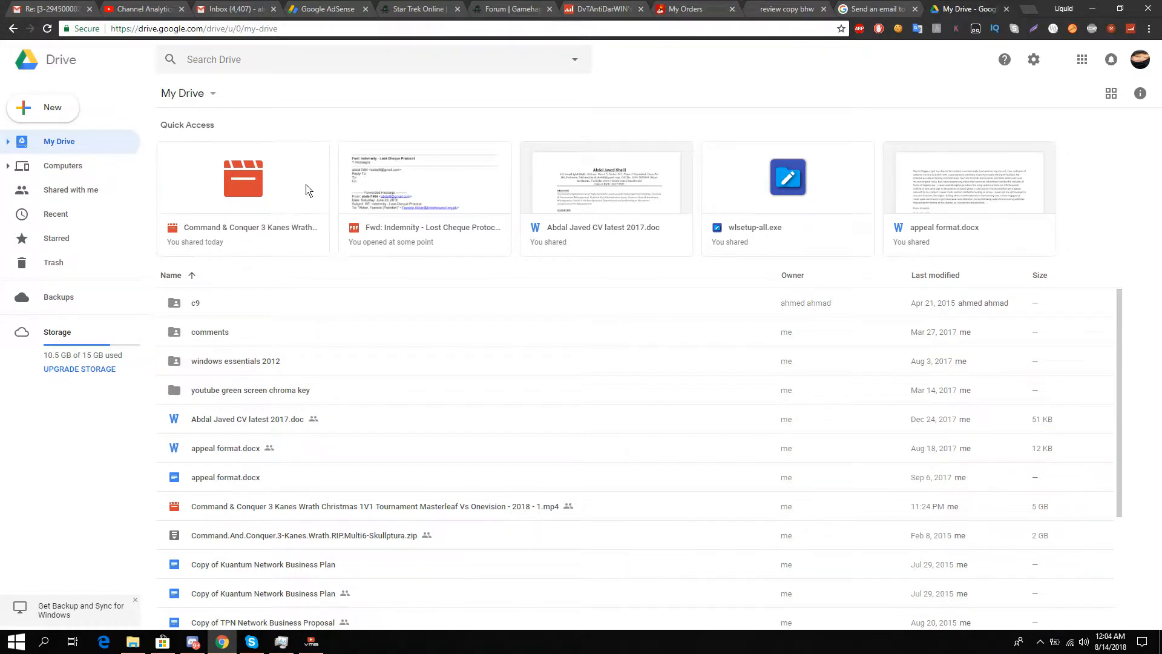
{"action": "mouse_move", "coordinate": [302, 175]}
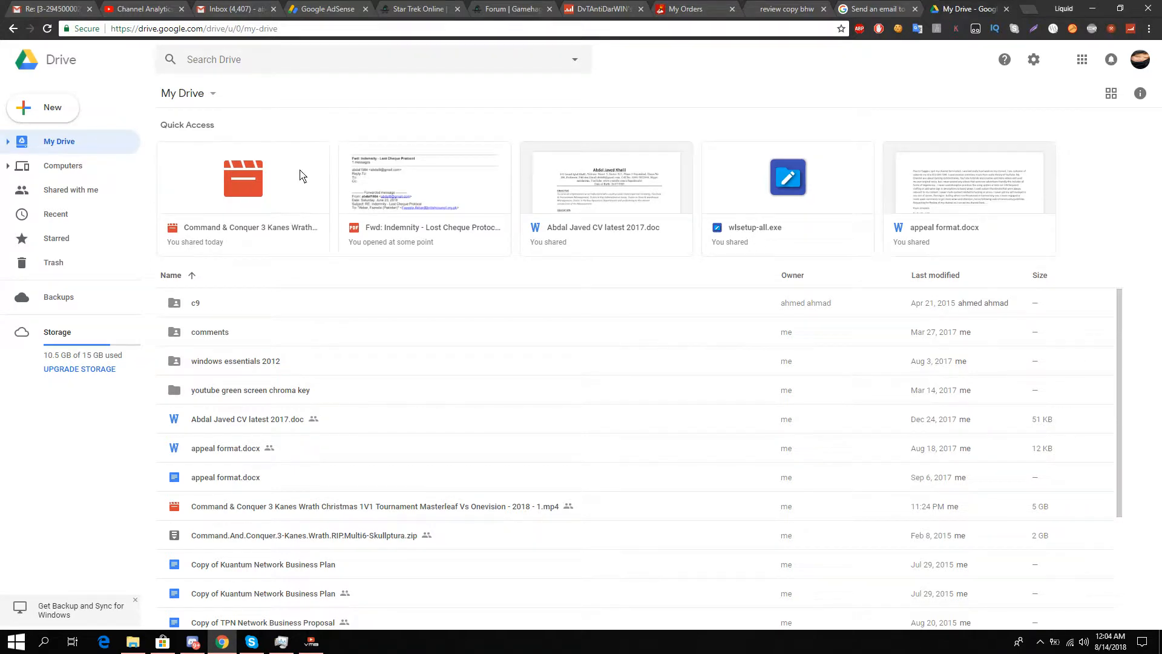
{"action": "mouse_move", "coordinate": [225, 613]}
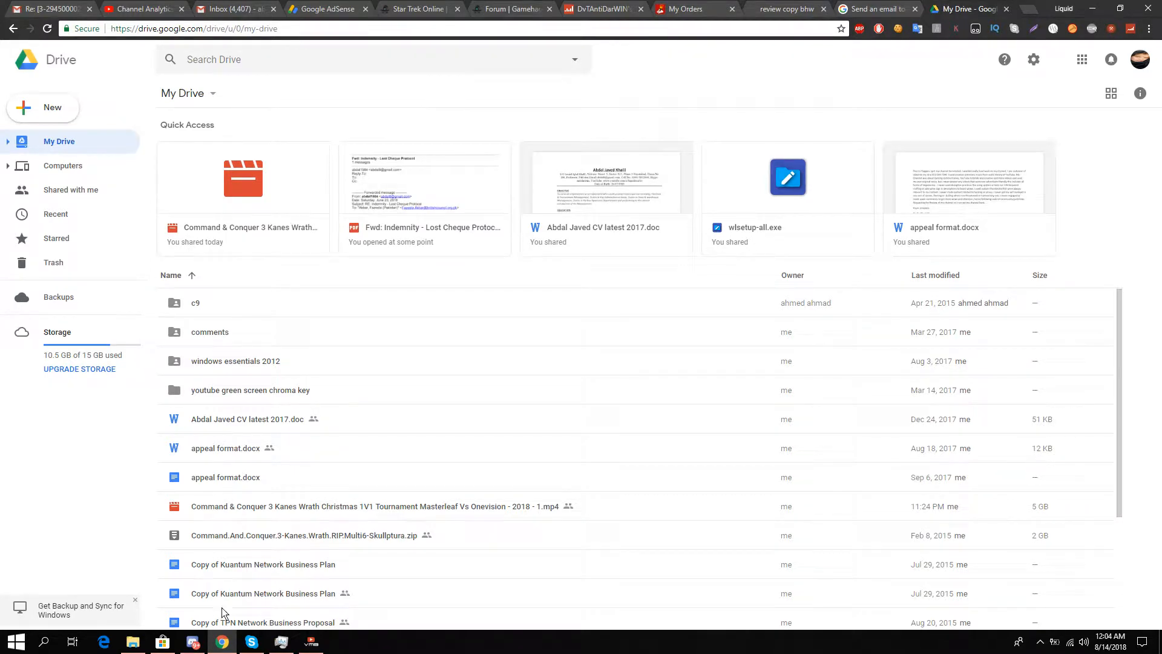
Show the Reddit posting tutorial video's Properties Details with its 1920 by 1080 frame size
{"action": "left_click", "coordinate": [132, 642]}
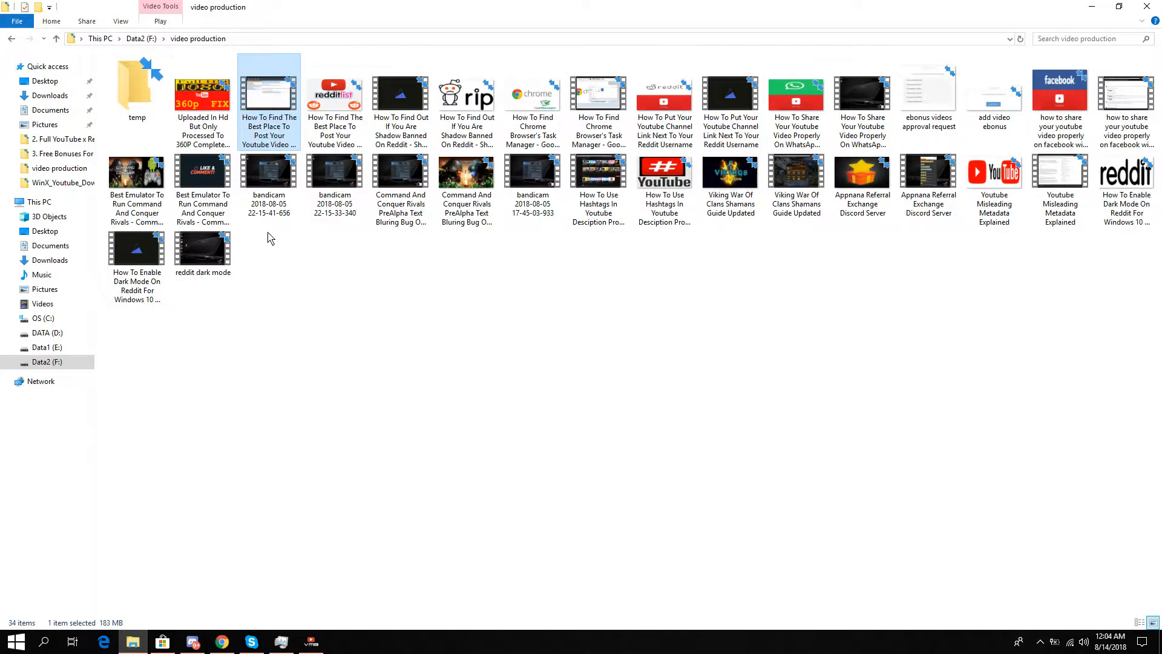
{"action": "mouse_move", "coordinate": [279, 74]}
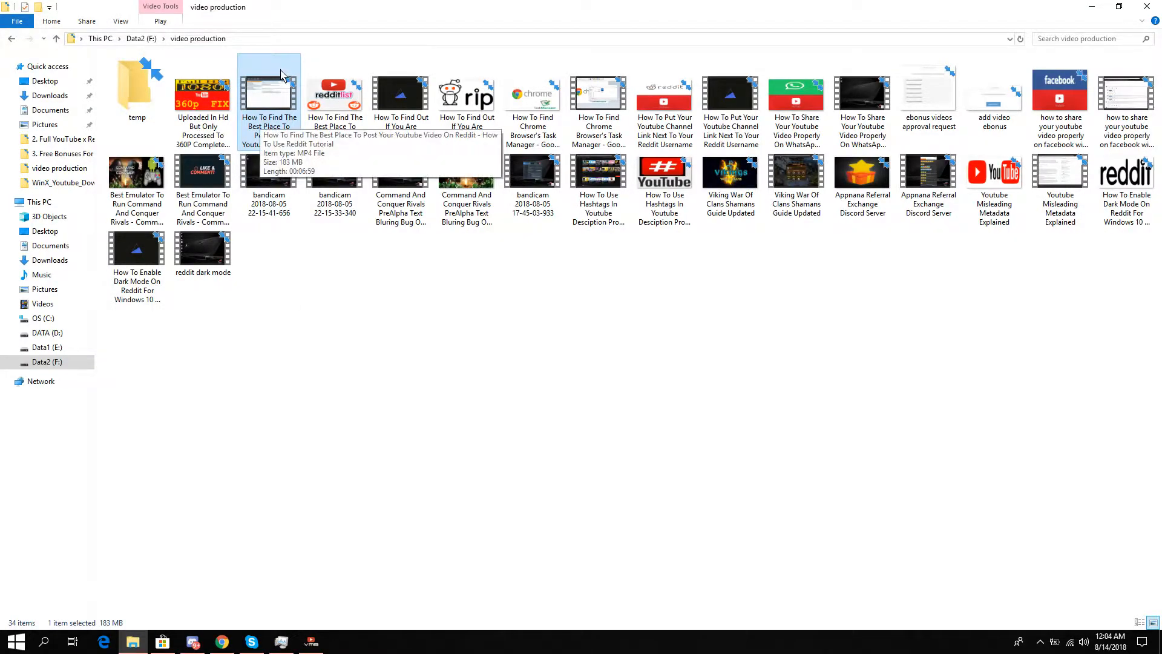
{"action": "right_click", "coordinate": [269, 97]}
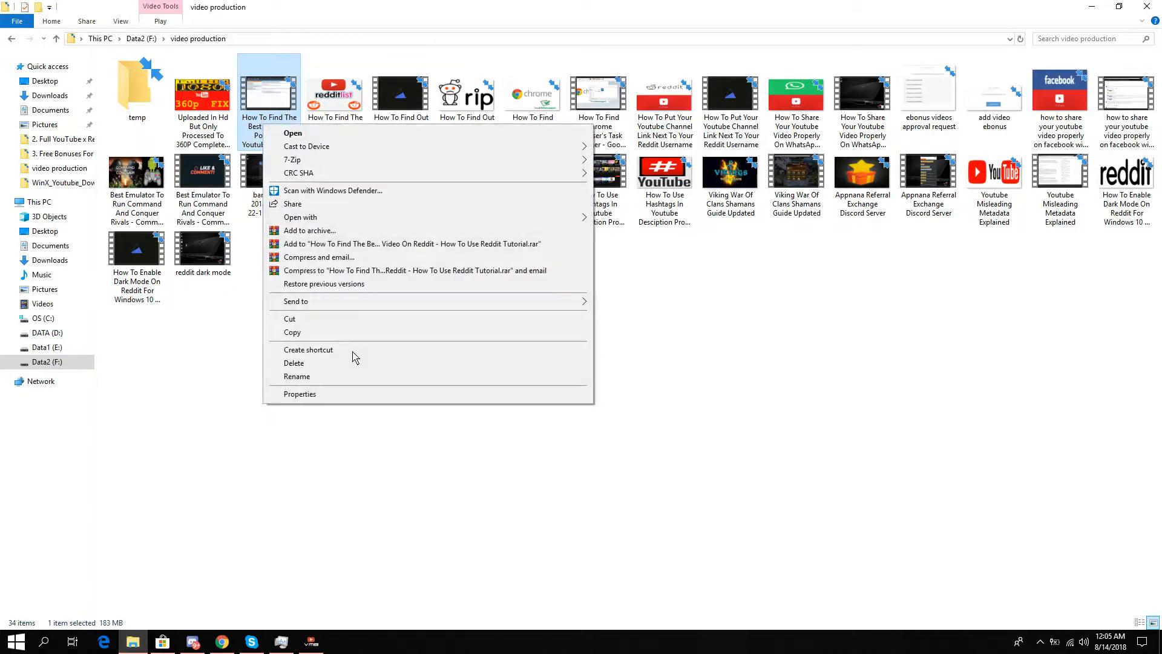
{"action": "left_click", "coordinate": [299, 394]}
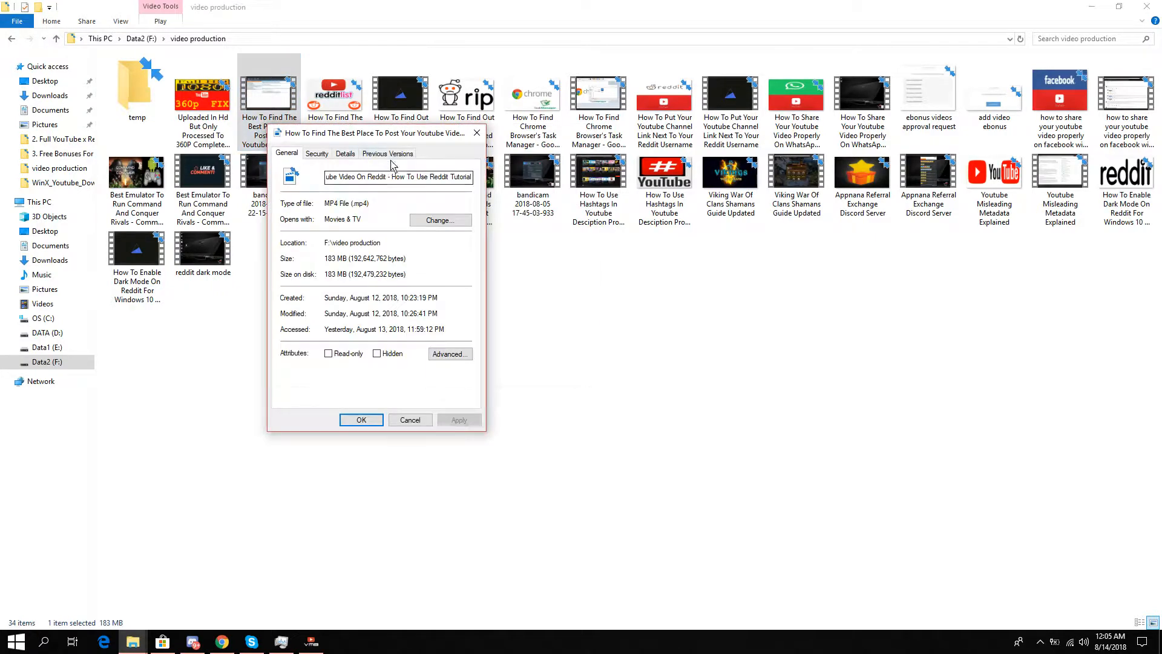
{"action": "left_click", "coordinate": [343, 153]}
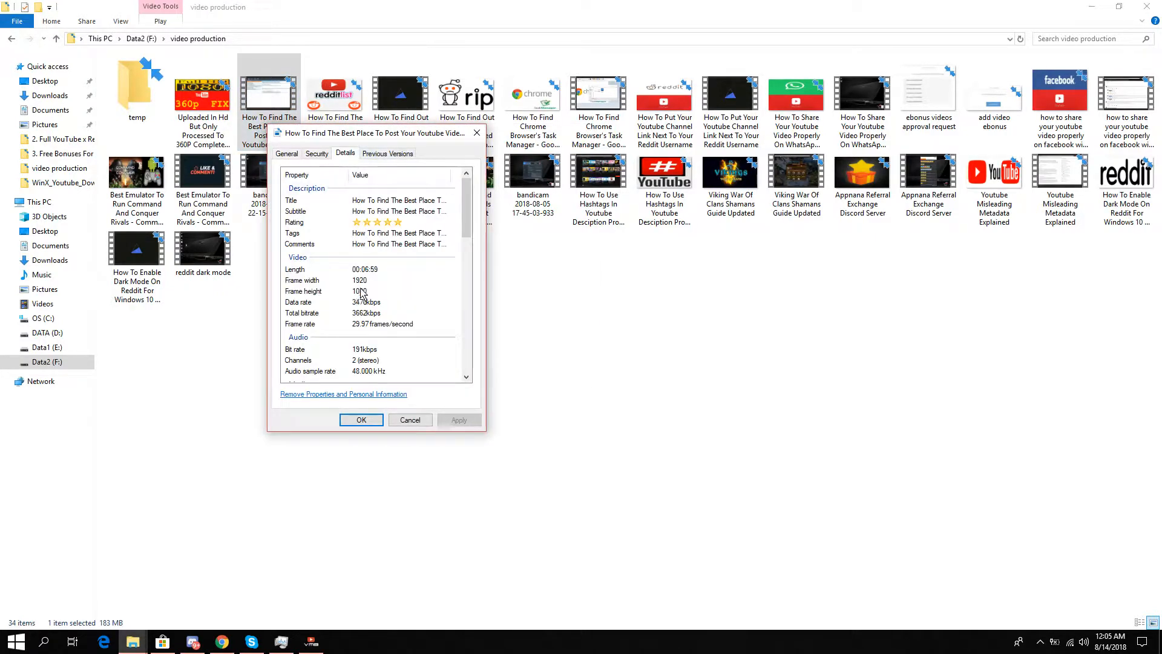
{"action": "mouse_move", "coordinate": [321, 295]}
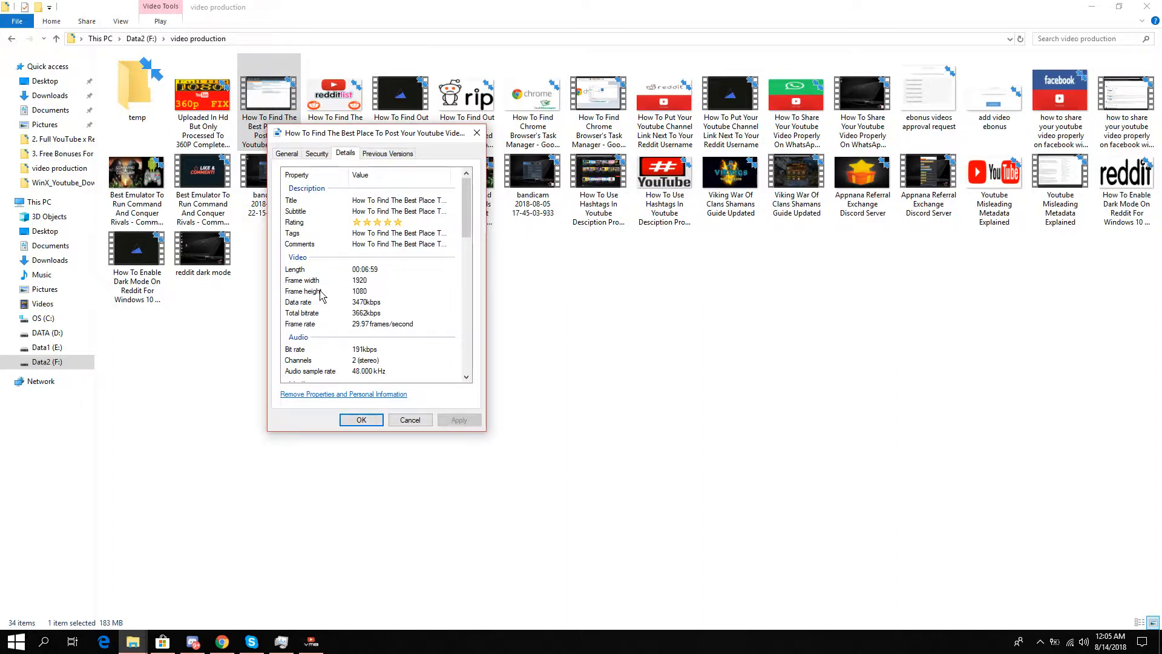
{"action": "mouse_move", "coordinate": [357, 310]}
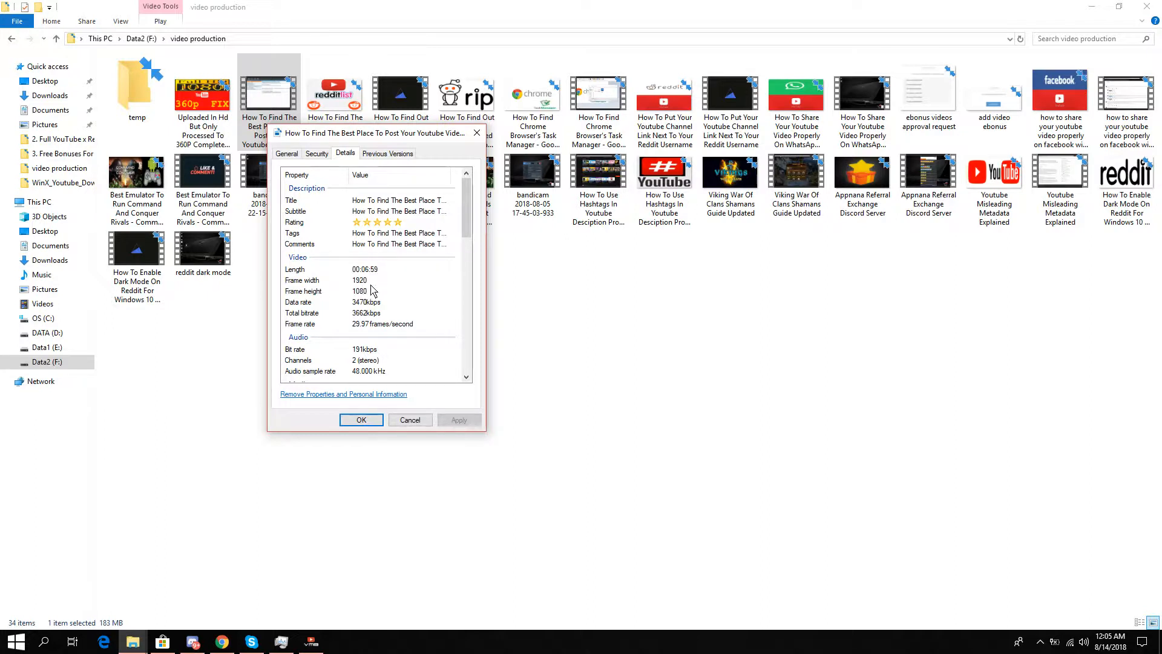
Share the Command & Conquer video so anyone with the link can view it
{"action": "left_click", "coordinate": [361, 420]}
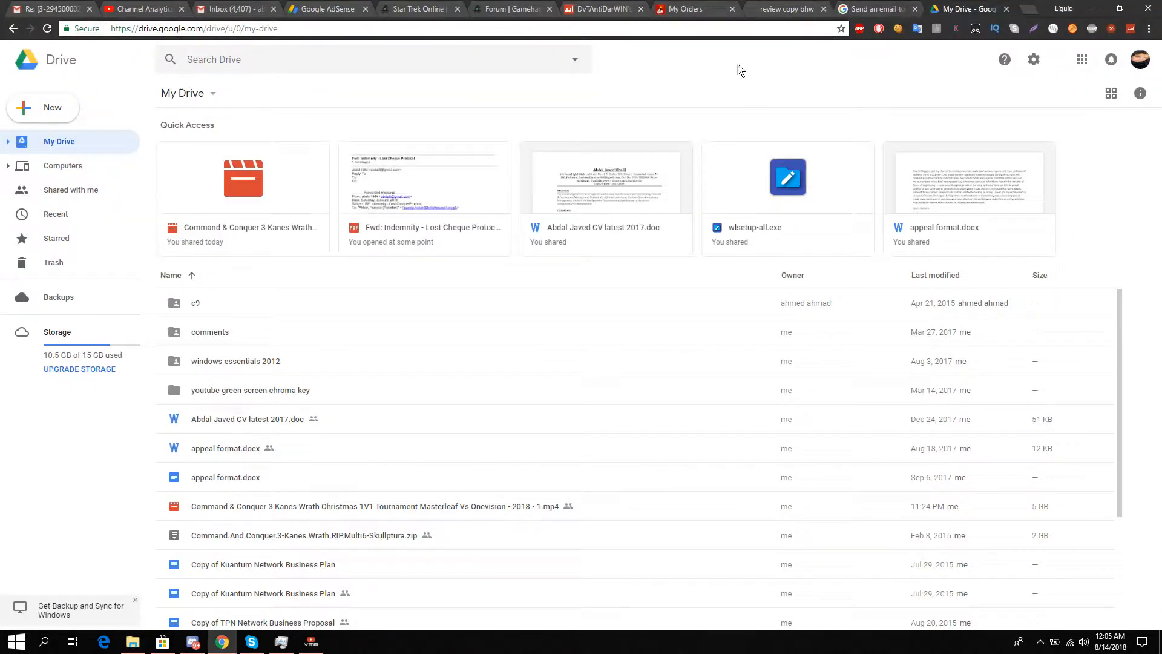
{"action": "mouse_move", "coordinate": [241, 197]}
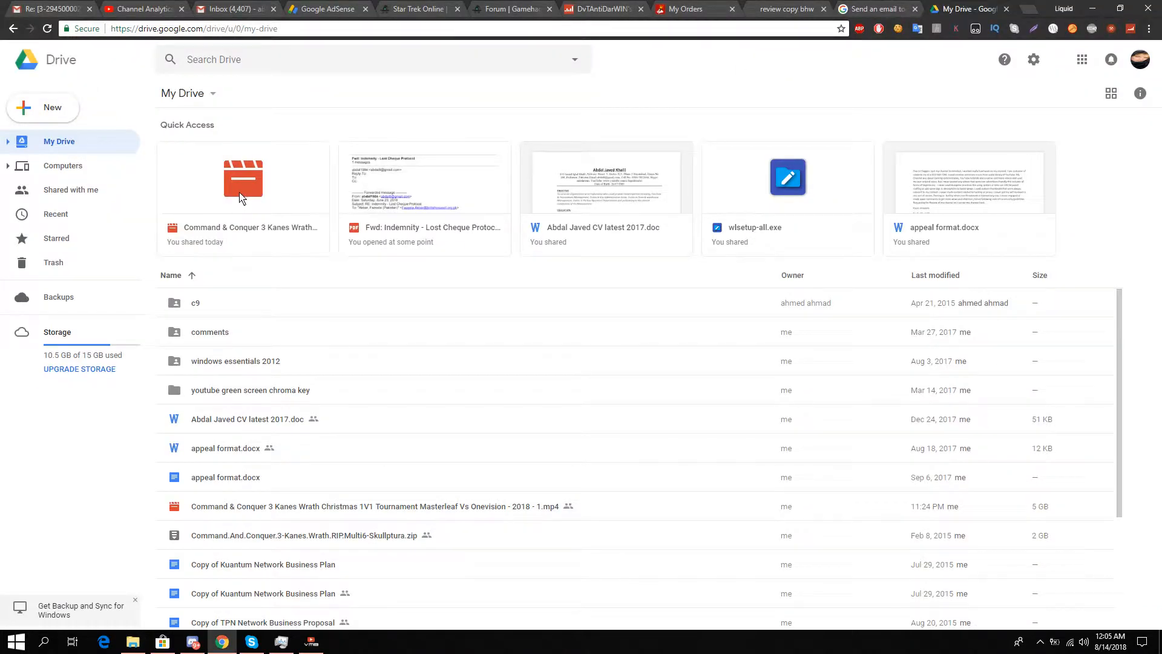
{"action": "right_click", "coordinate": [242, 178]}
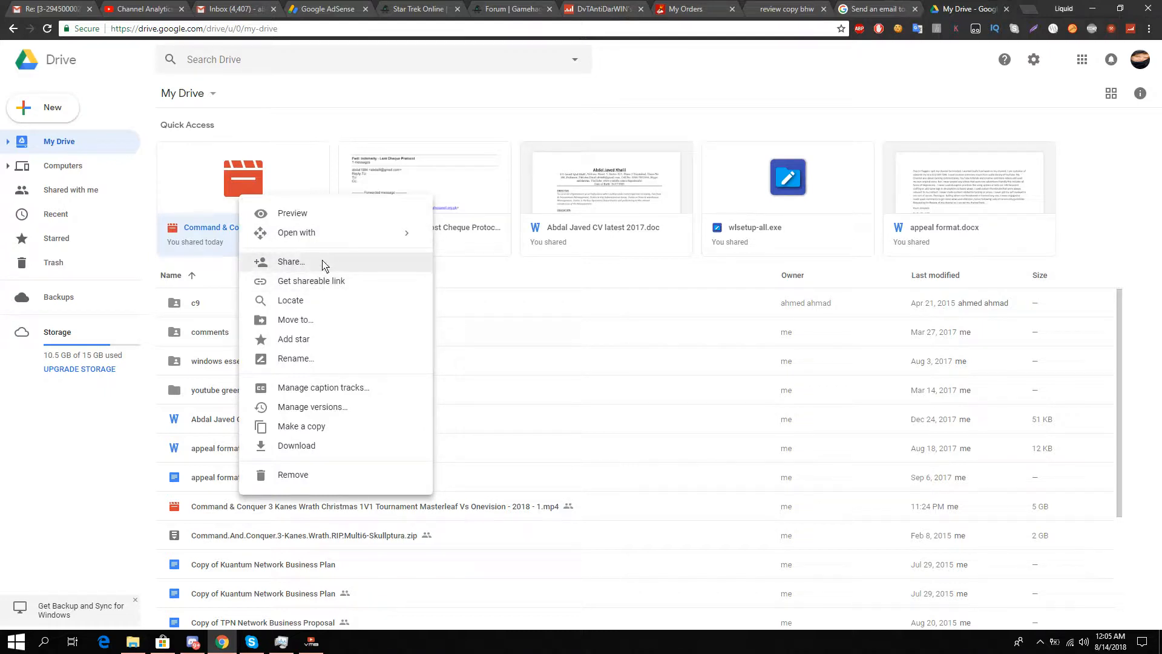
{"action": "left_click", "coordinate": [291, 261]}
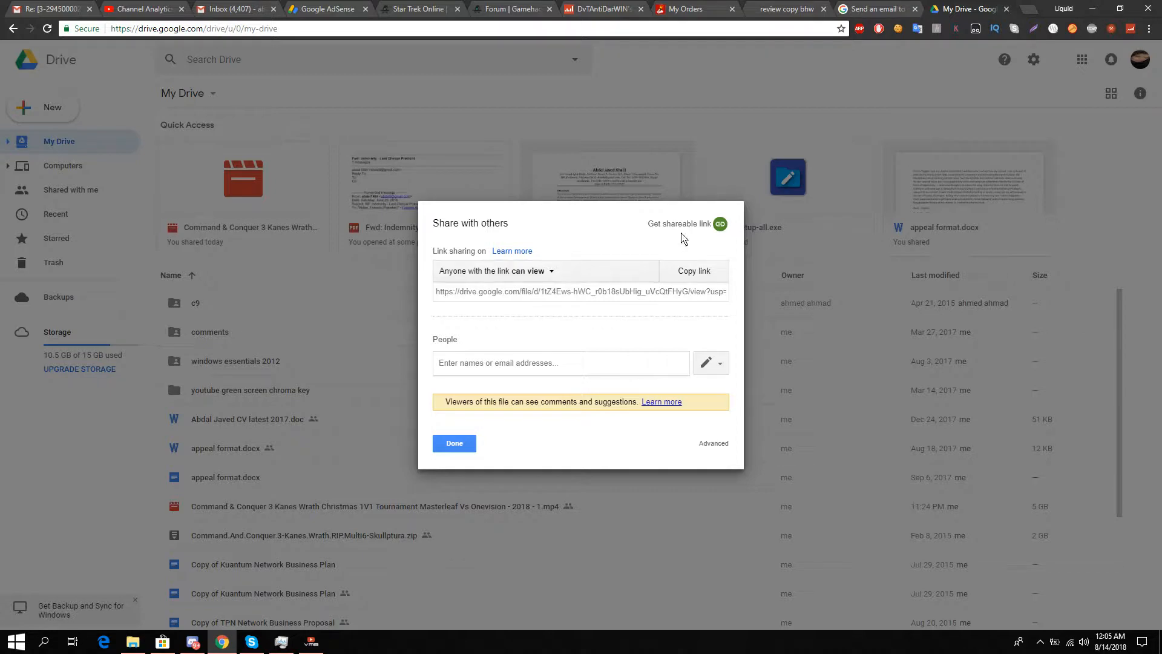
{"action": "mouse_move", "coordinate": [598, 253]}
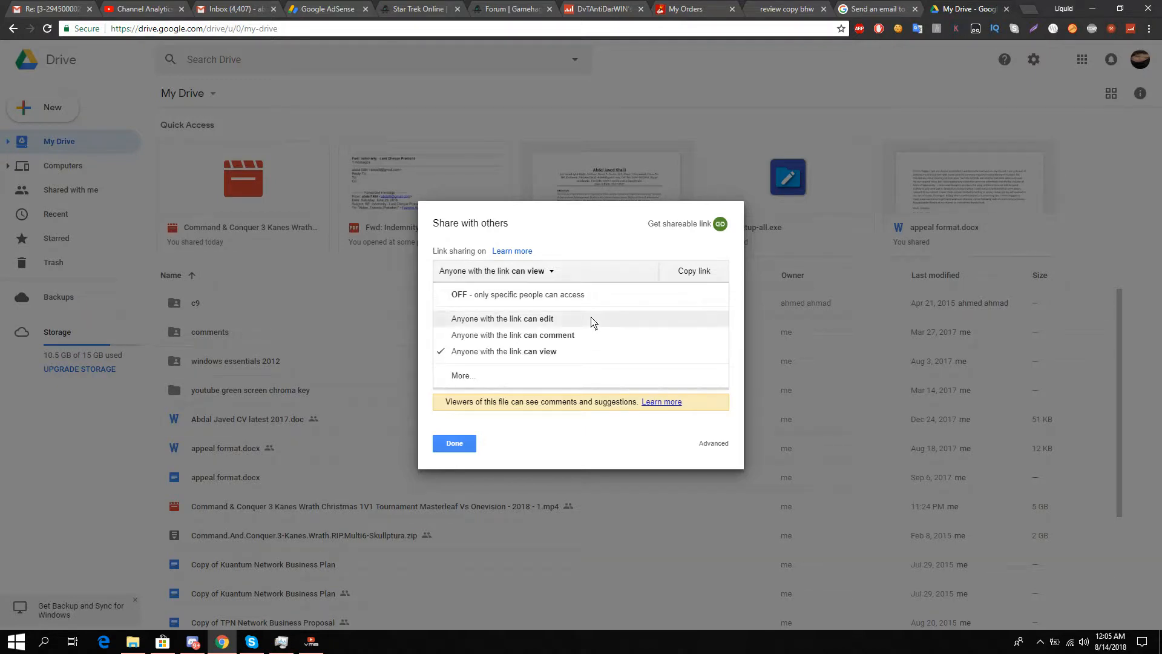
{"action": "left_click", "coordinate": [504, 351]}
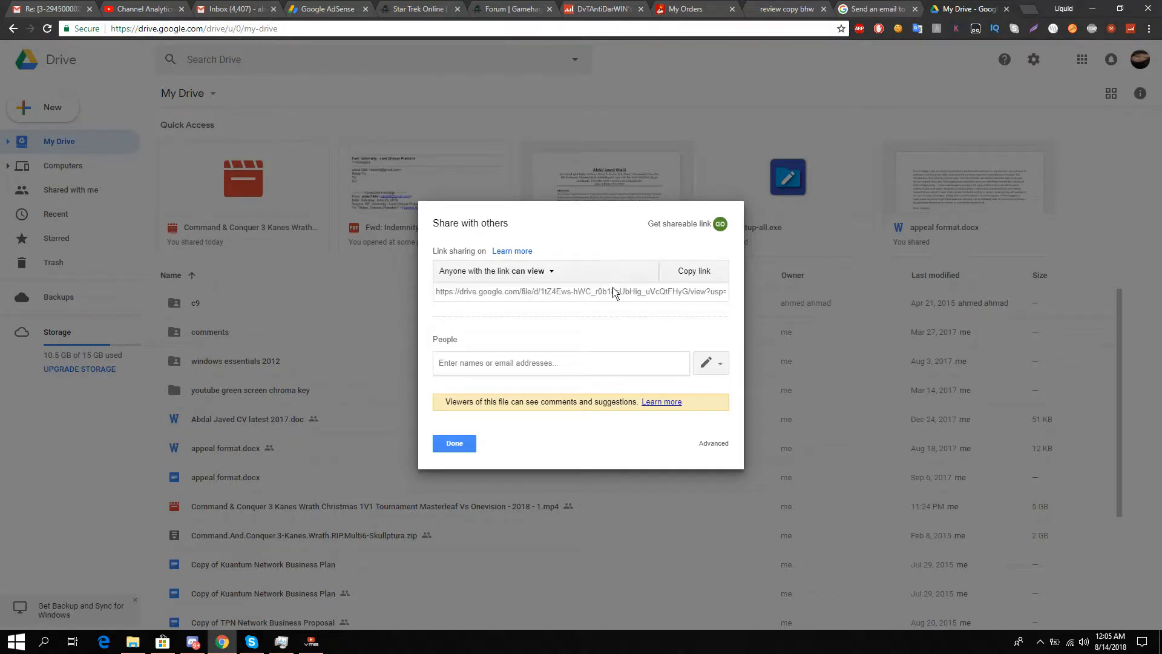
{"action": "mouse_move", "coordinate": [628, 273]}
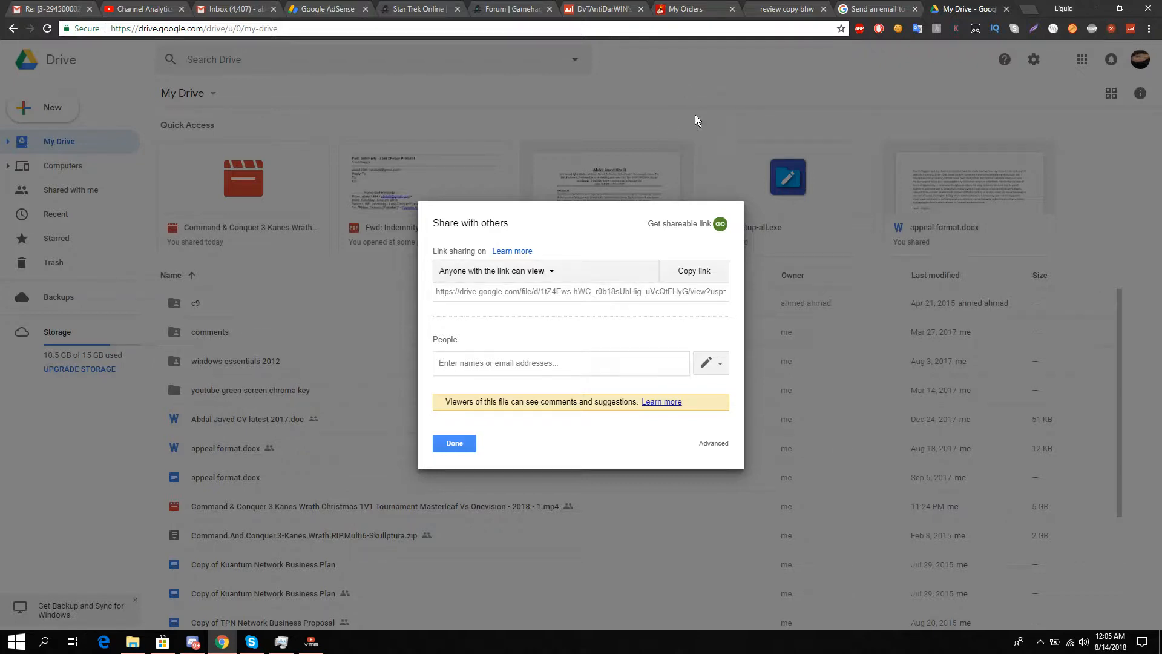
{"action": "mouse_move", "coordinate": [658, 419]}
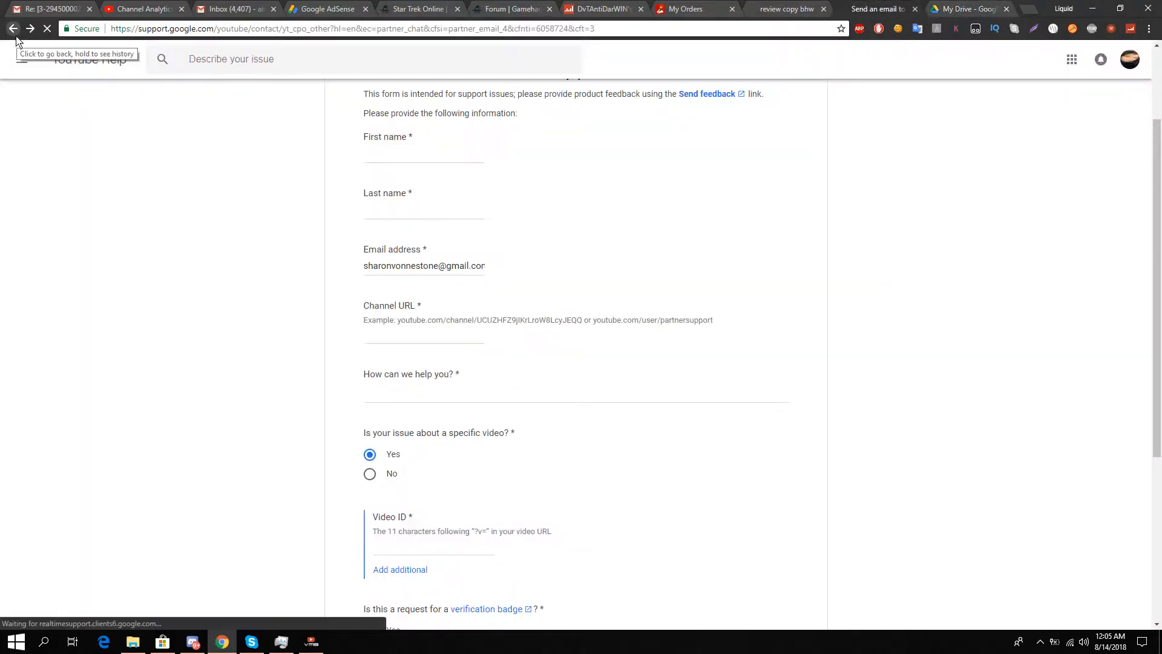
Return to the Creator Support contact page and choose support for YouTube creators
{"action": "left_click", "coordinate": [12, 28]}
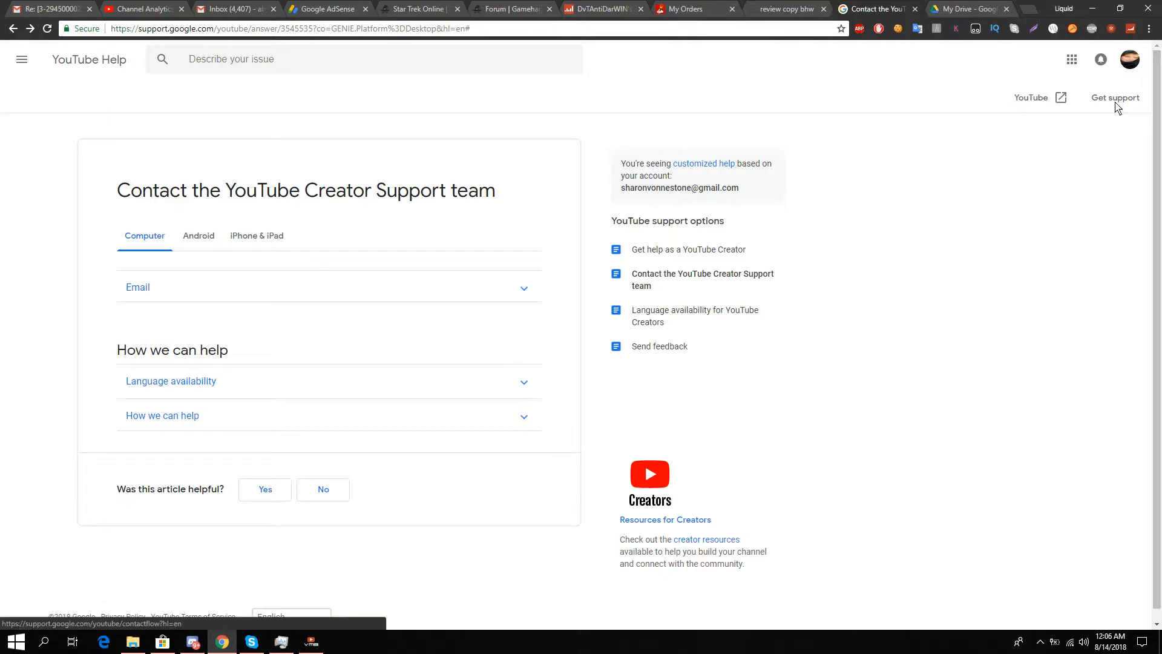
{"action": "left_click", "coordinate": [1115, 97]}
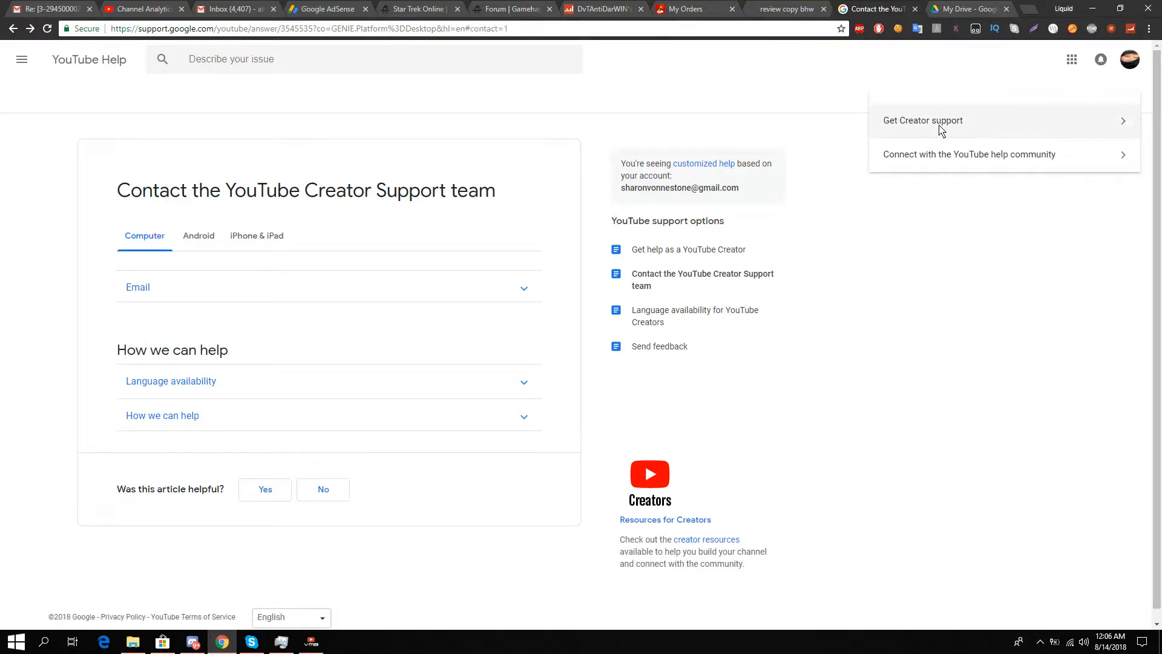
{"action": "left_click", "coordinate": [923, 120]}
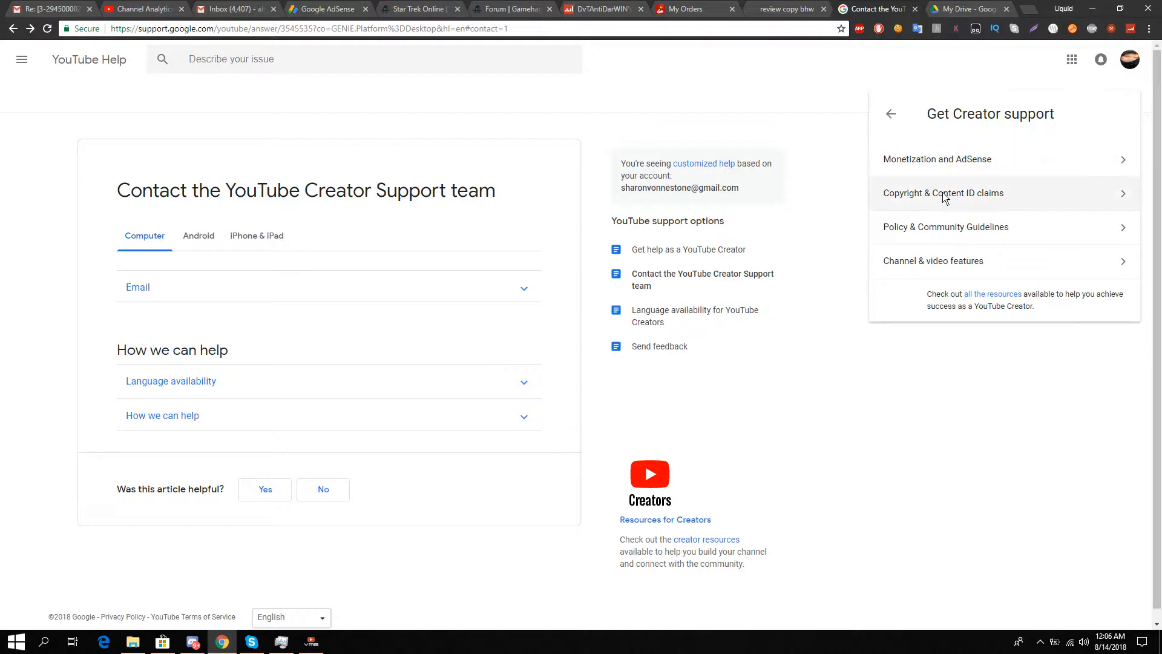
Pick the Channel & video features topic and load the email support form
{"action": "left_click", "coordinate": [933, 260]}
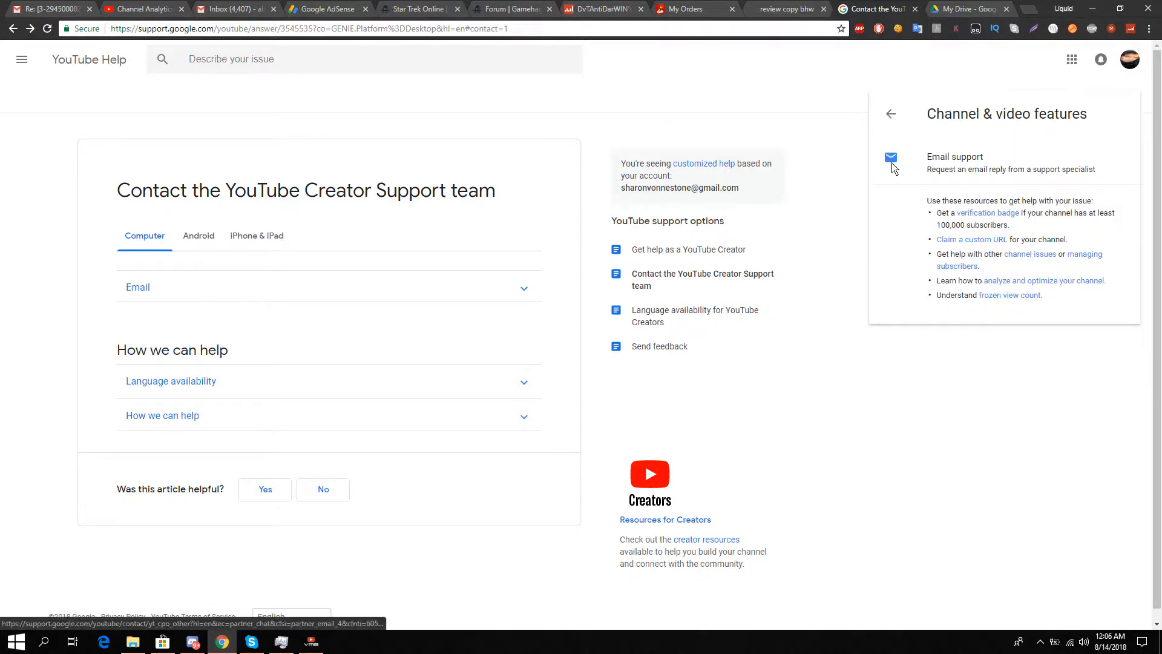
{"action": "left_click", "coordinate": [955, 157]}
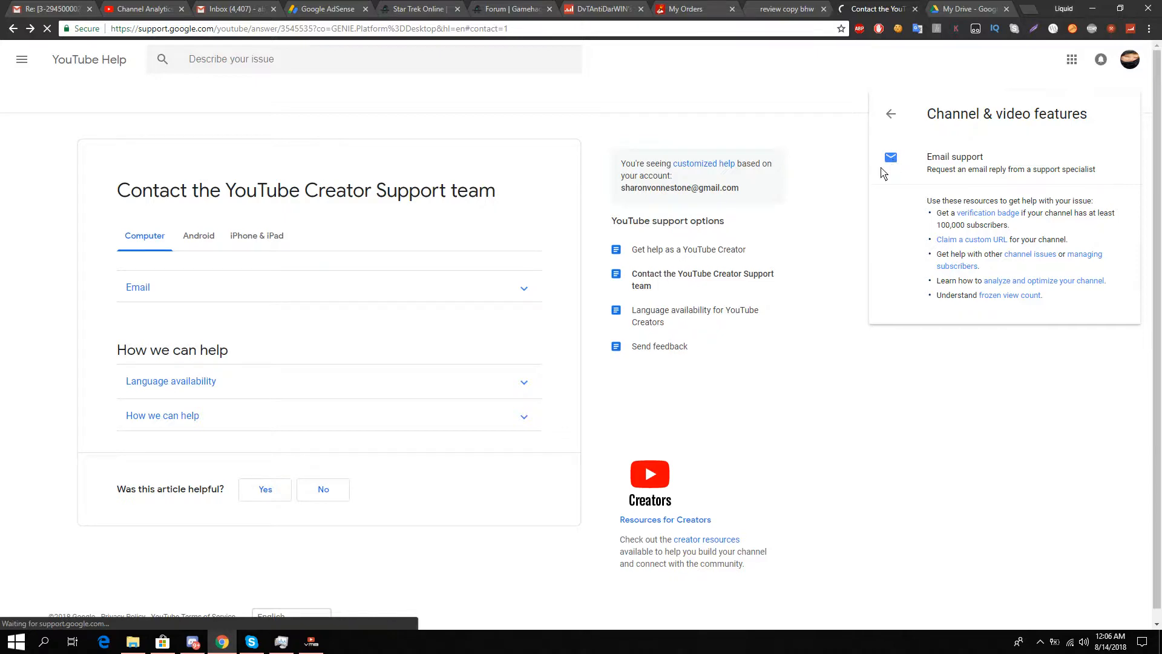
{"action": "left_click", "coordinate": [955, 161]}
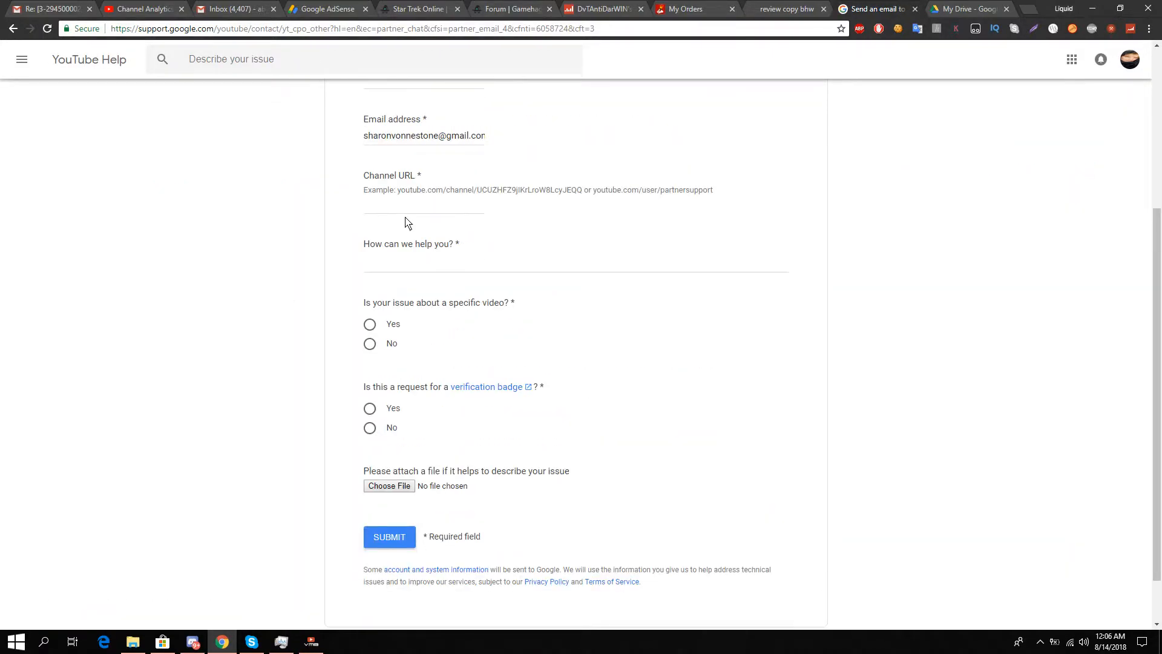
Answer Yes to 'Is your issue about a specific video?' so the Video ID field appears
{"action": "scroll", "scroll_direction": "down", "scroll_amount": 3}
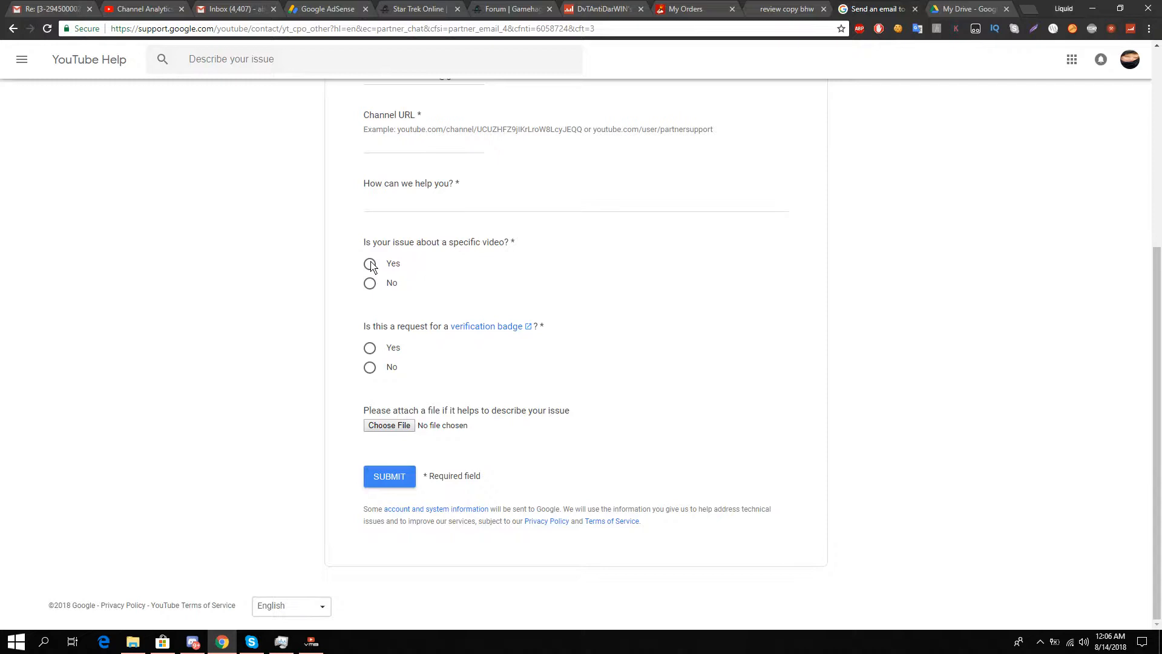
{"action": "left_click", "coordinate": [371, 263]}
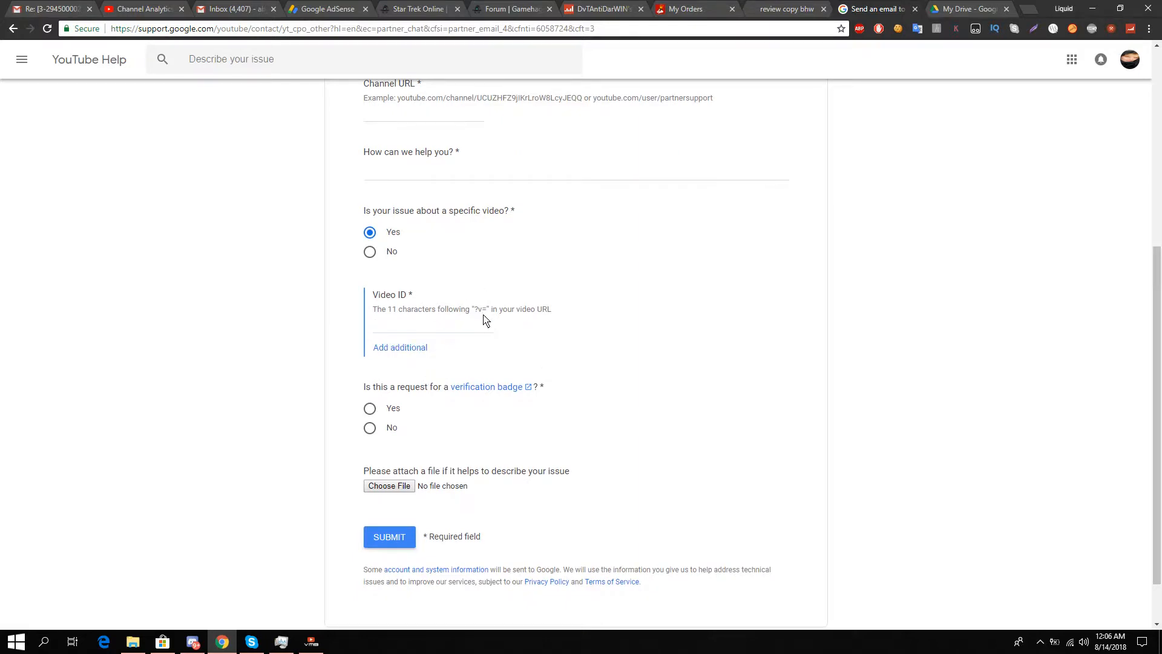
{"action": "mouse_move", "coordinate": [487, 317]}
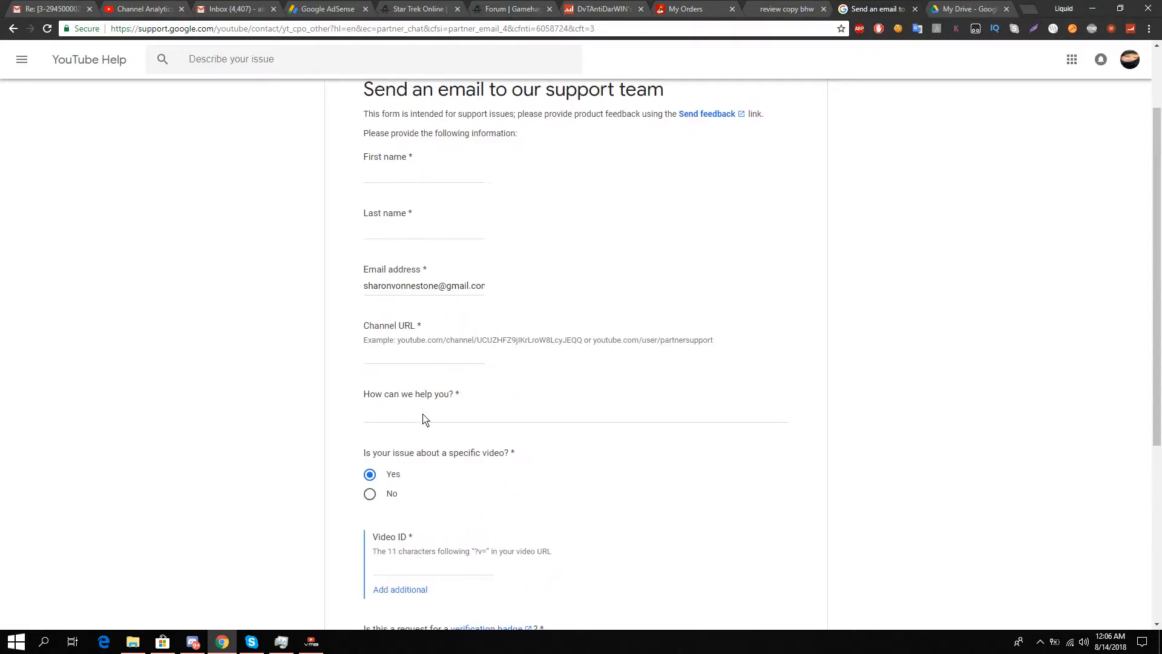
{"action": "scroll", "scroll_direction": "down", "scroll_amount": 3}
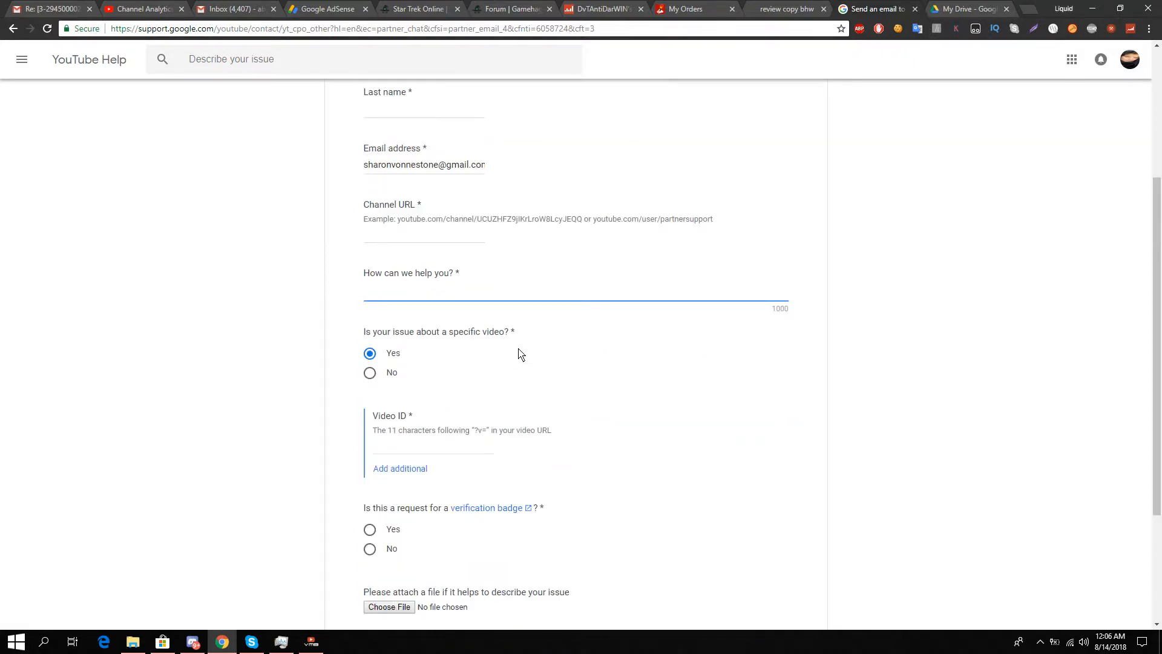
{"action": "scroll", "scroll_direction": "down", "scroll_amount": 3}
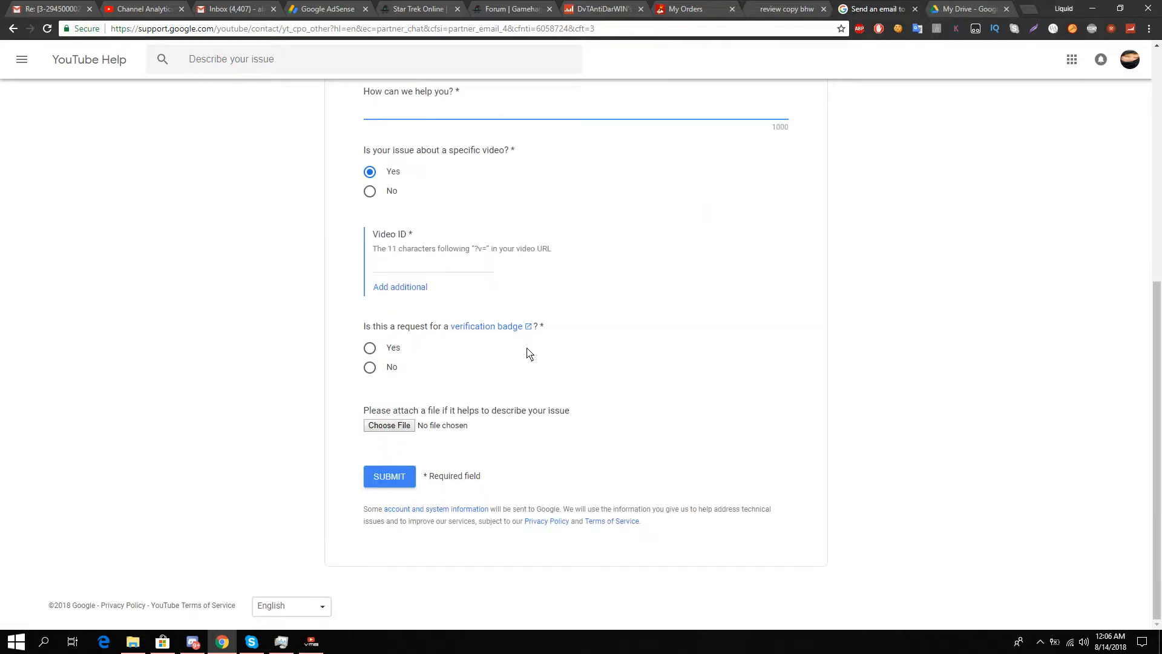
{"action": "scroll", "scroll_direction": "up", "scroll_amount": 3}
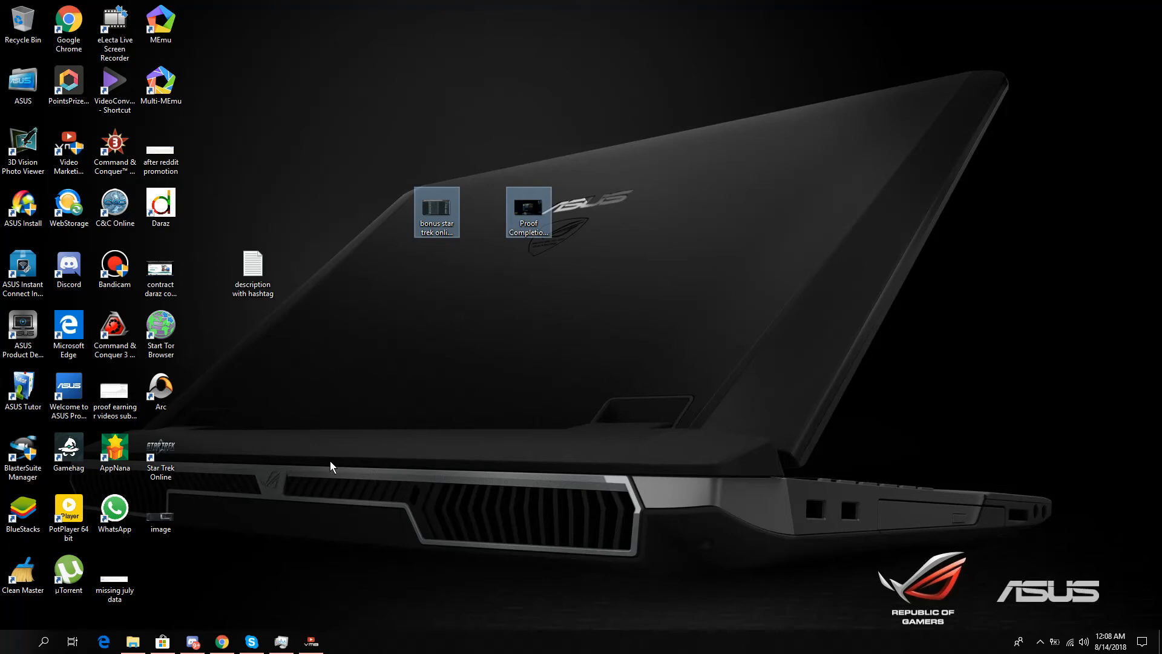
{"action": "mouse_move", "coordinate": [747, 503]}
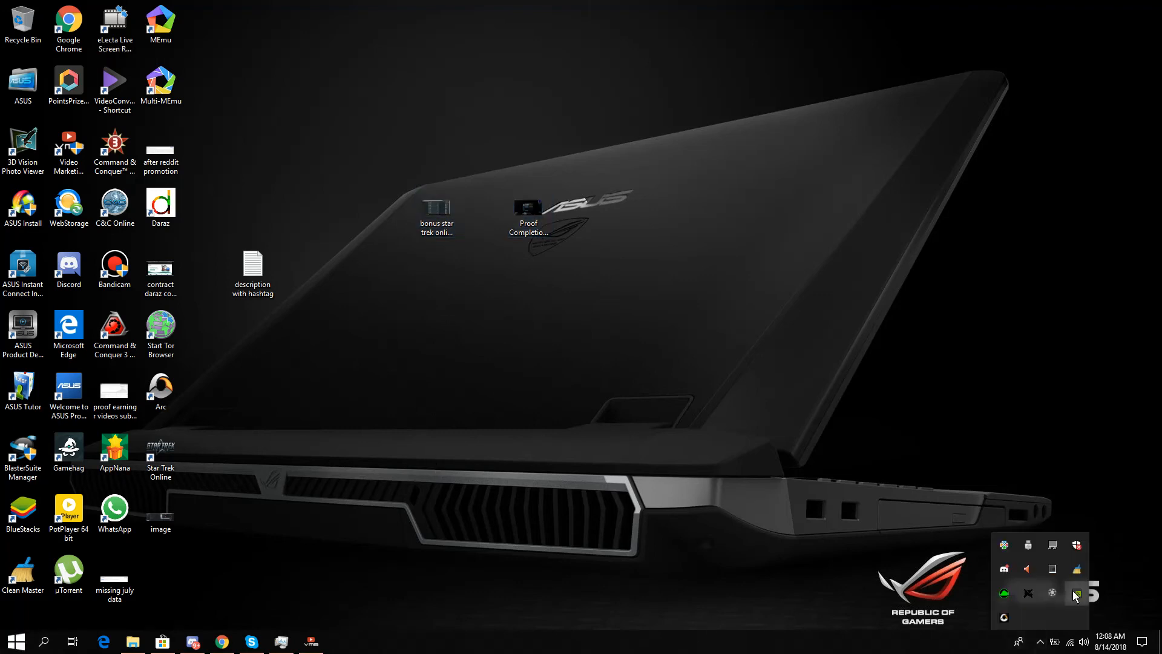
Bring up the Now Recording controls from the eLecta Live tray icon
{"action": "left_click", "coordinate": [1076, 593]}
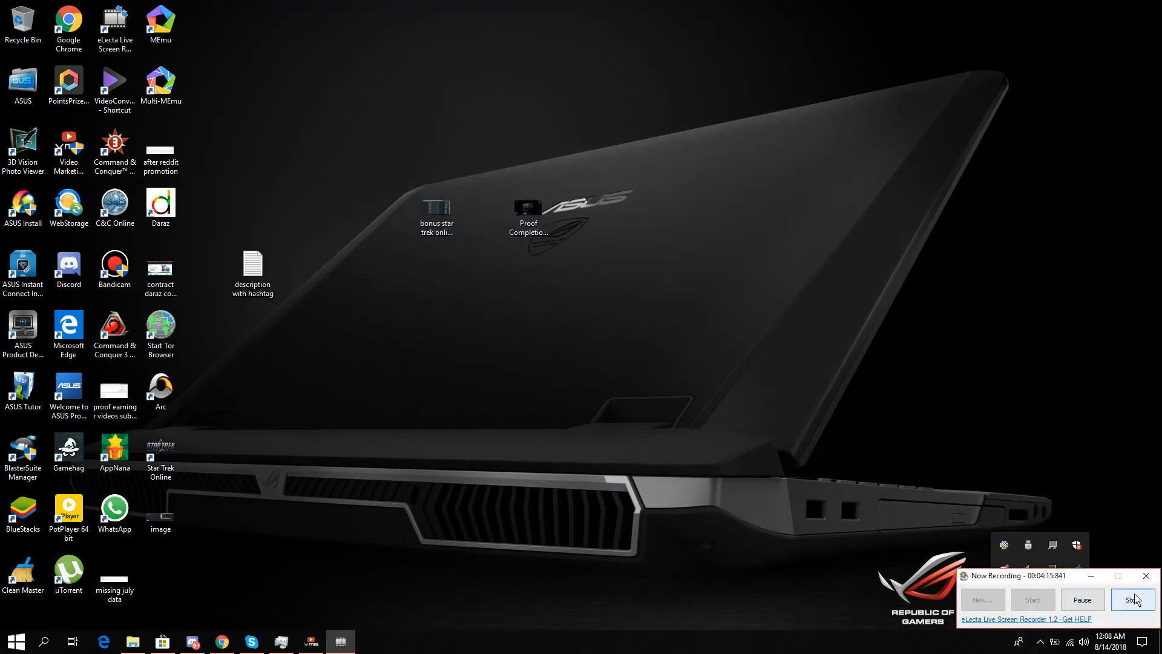